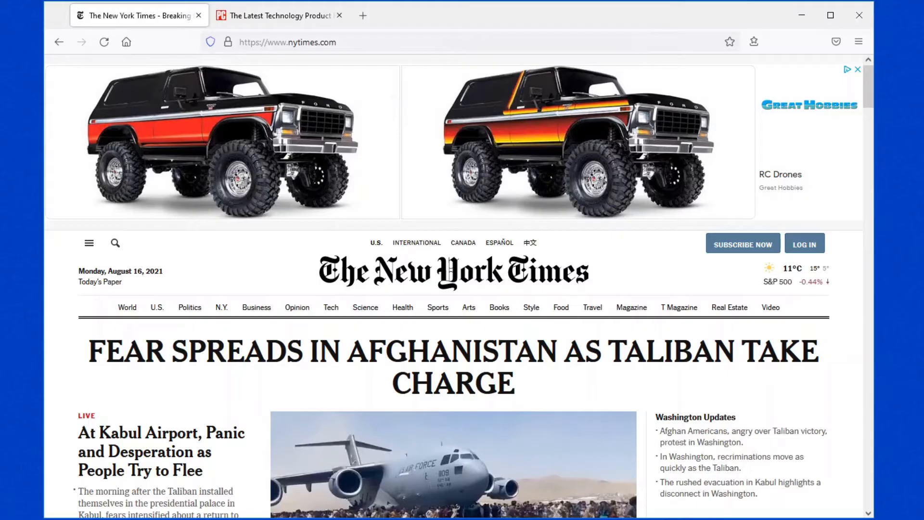
mouse_move(205, 256)
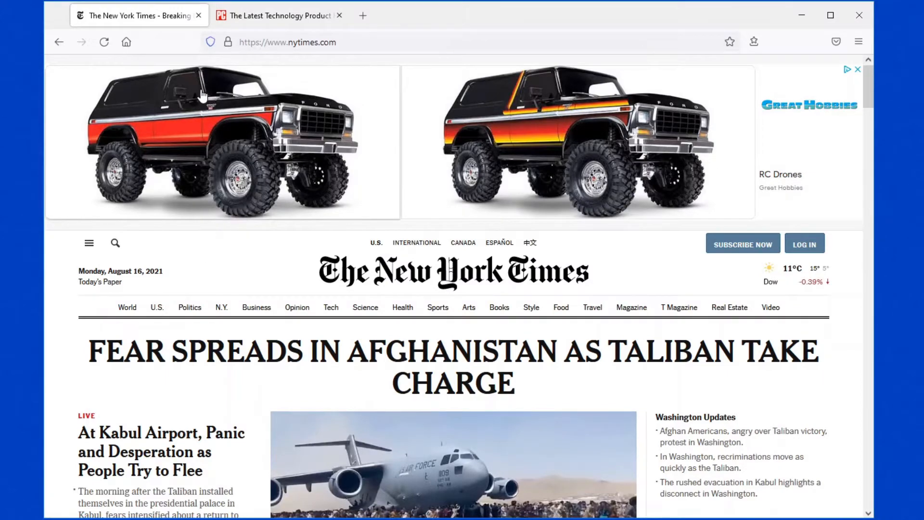
Step: Switch to the PCMag home page and scroll down through its stories
click(277, 15)
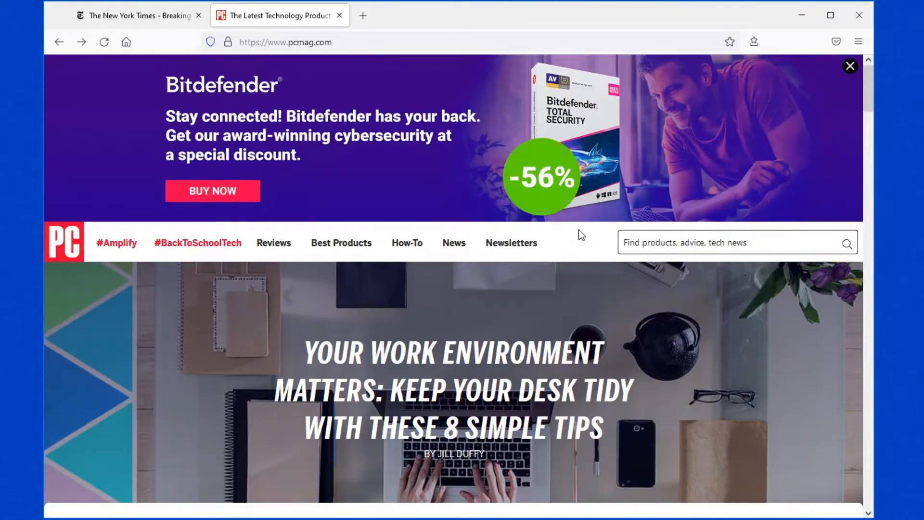
mouse_move(560, 230)
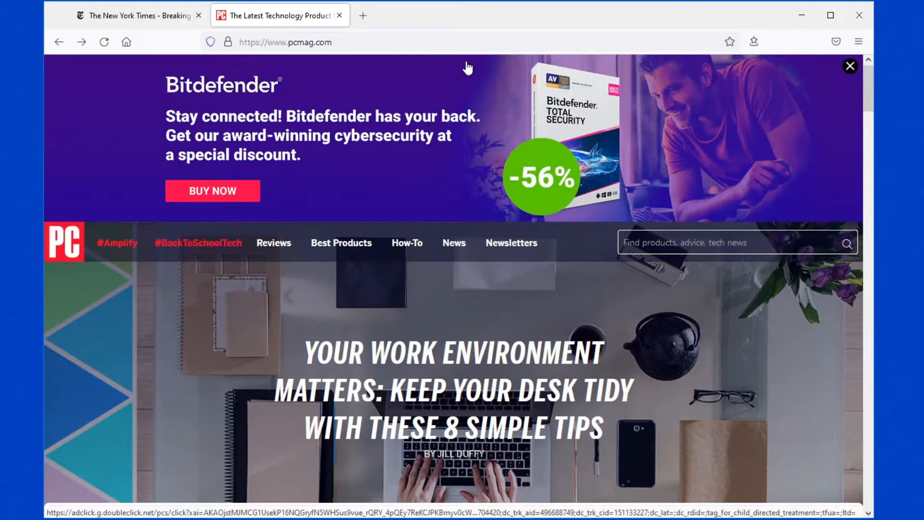
mouse_move(294, 134)
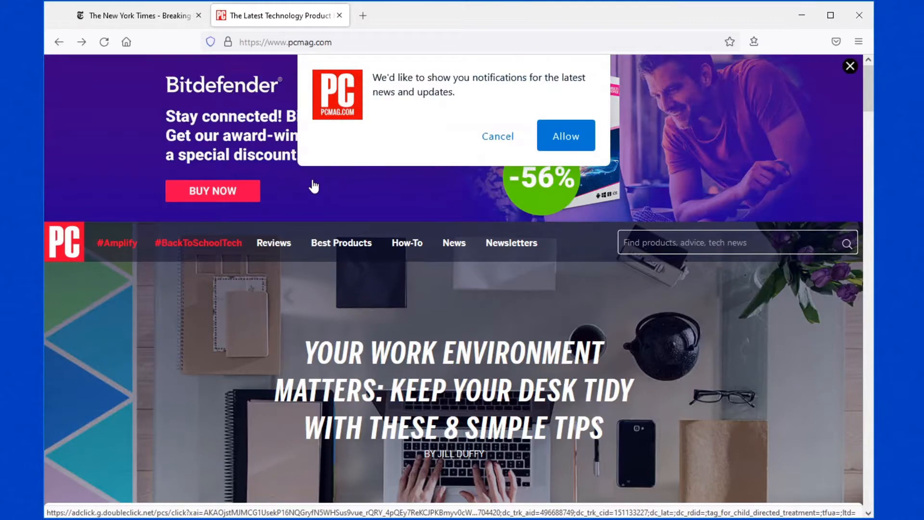
scroll(down, 3)
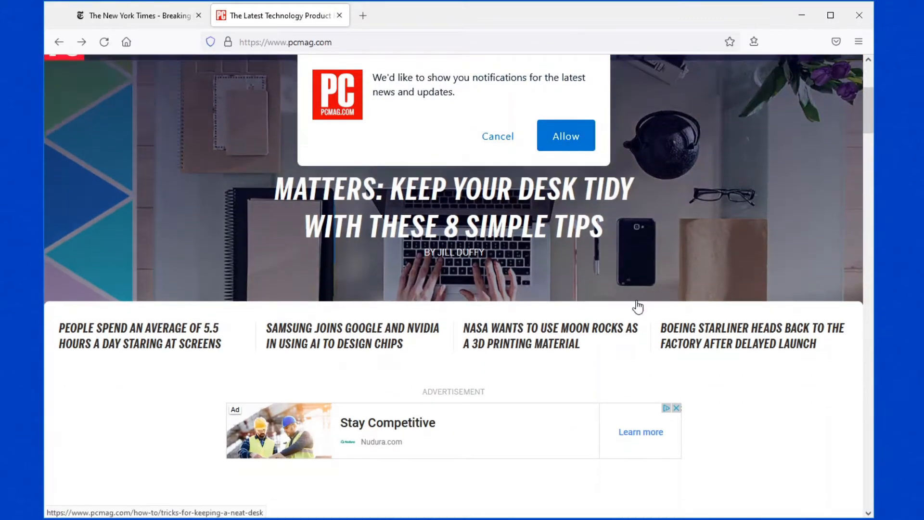
scroll(down, 3)
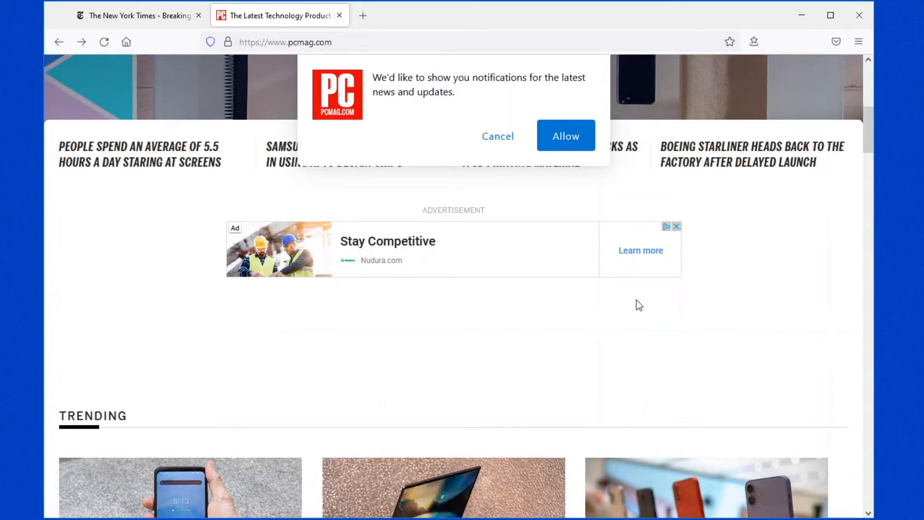
scroll(down, 3)
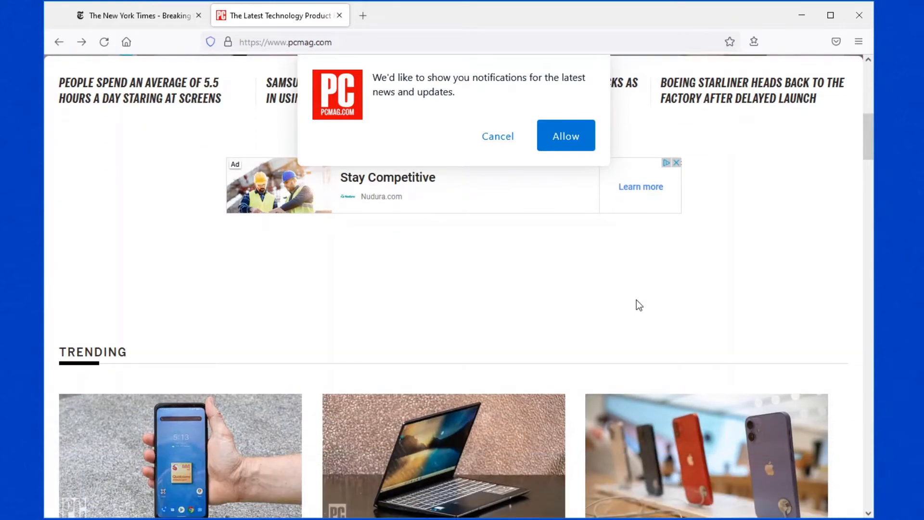
scroll(down, 3)
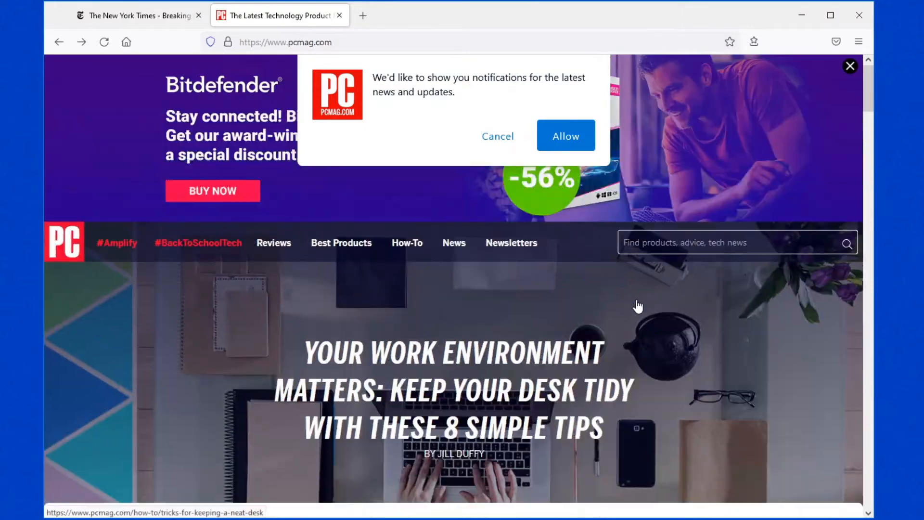
Step: Glance at the New York Times page, then return to PCMag and reach the Trending stories
click(136, 15)
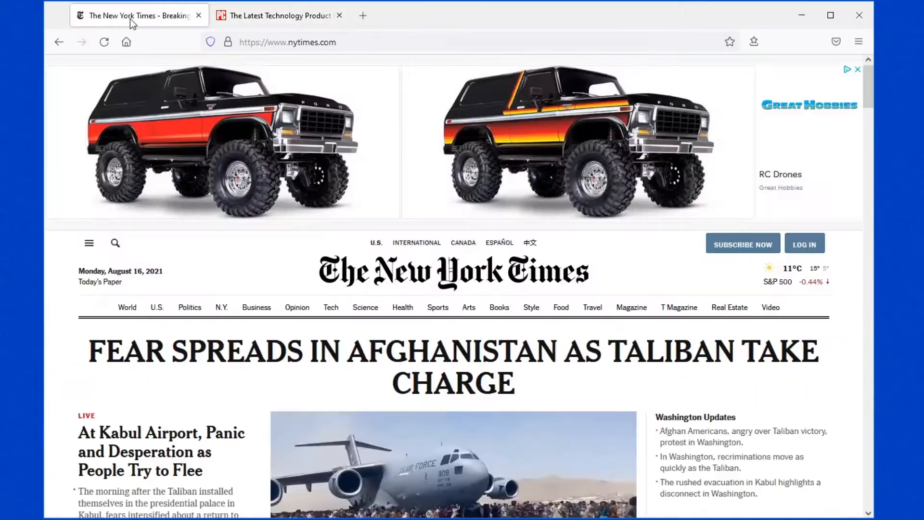
scroll(down, 3)
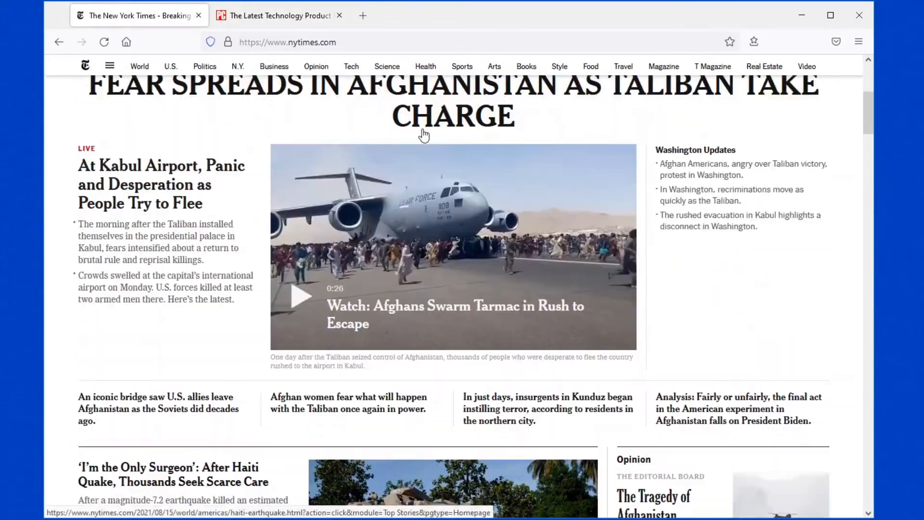
click(278, 15)
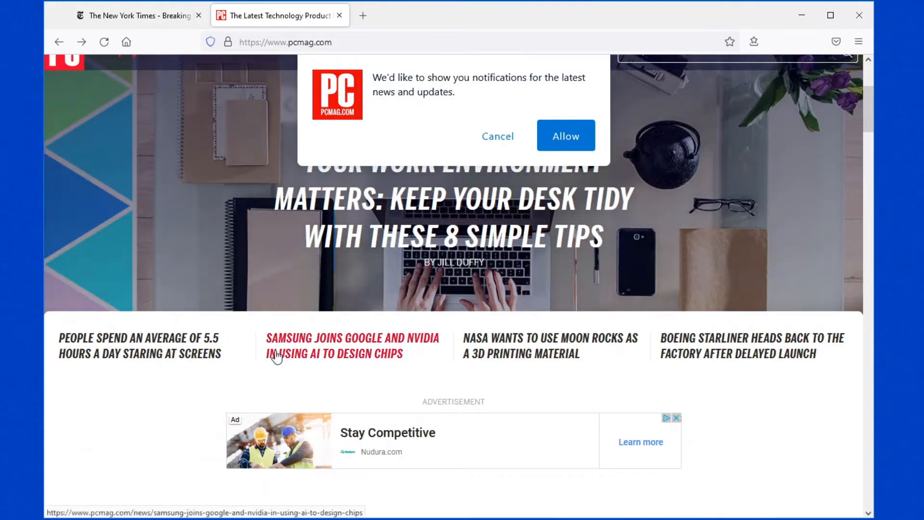
scroll(down, 3)
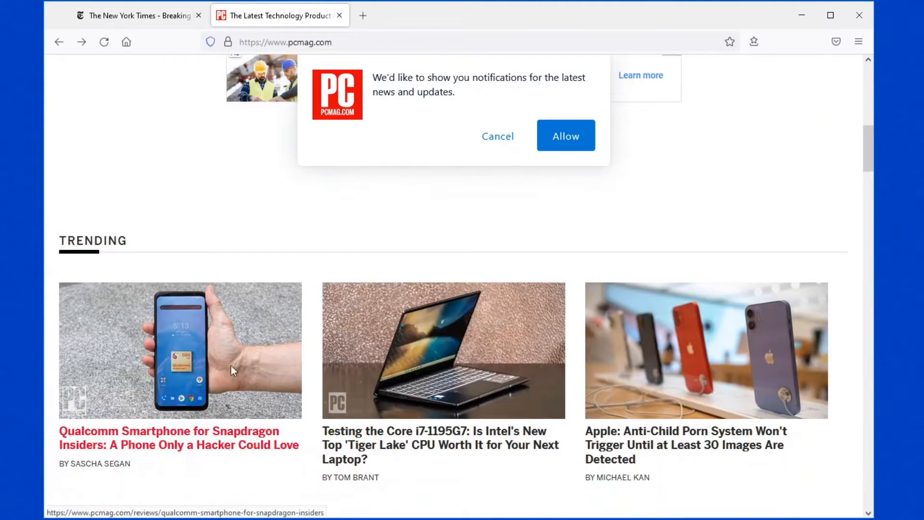
Step: Open the Qualcomm Smartphone for Snapdragon Insiders review and scroll to its pros and cons
click(178, 437)
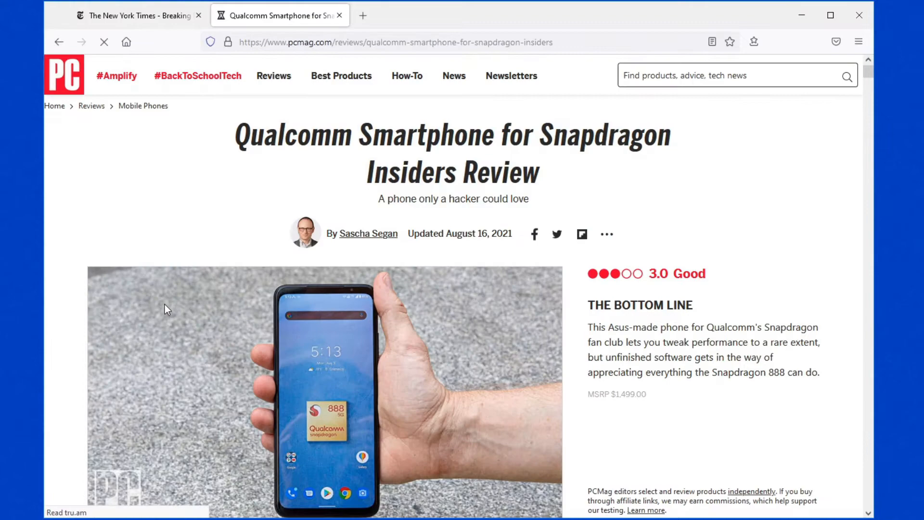
scroll(down, 3)
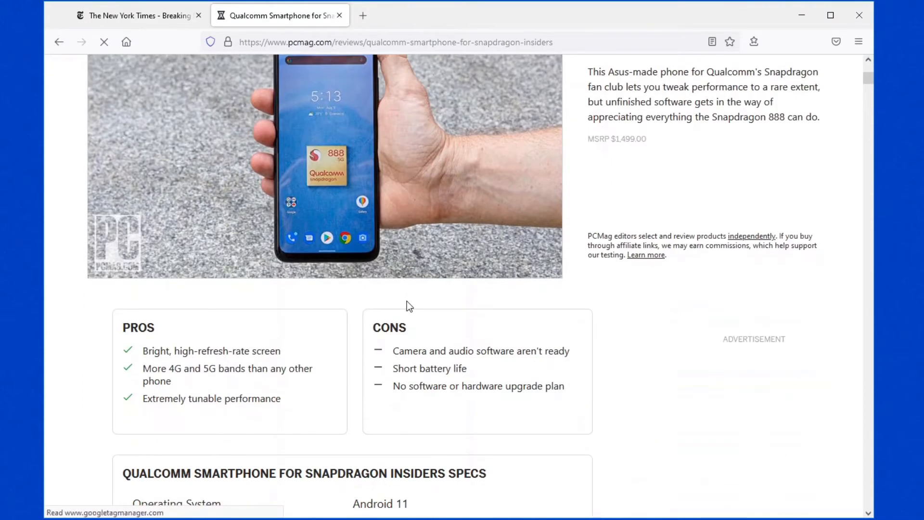
scroll(down, 3)
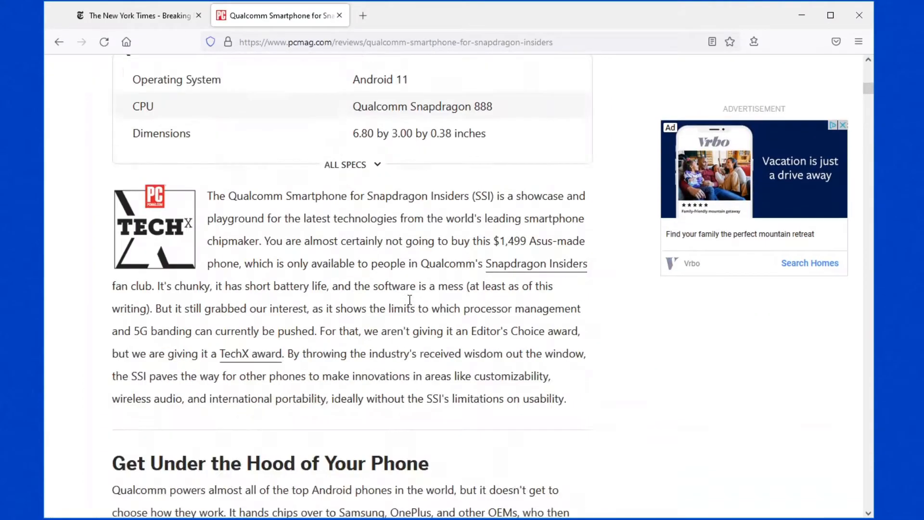
scroll(down, 3)
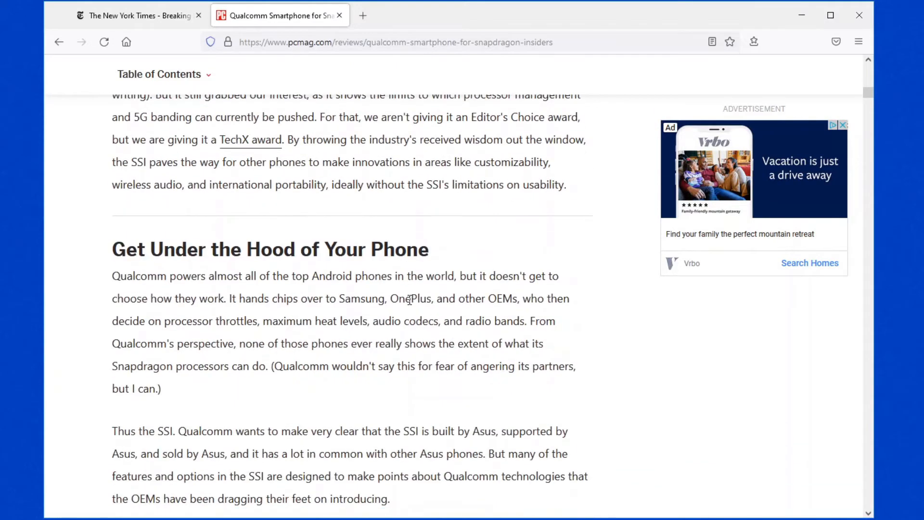
scroll(down, 3)
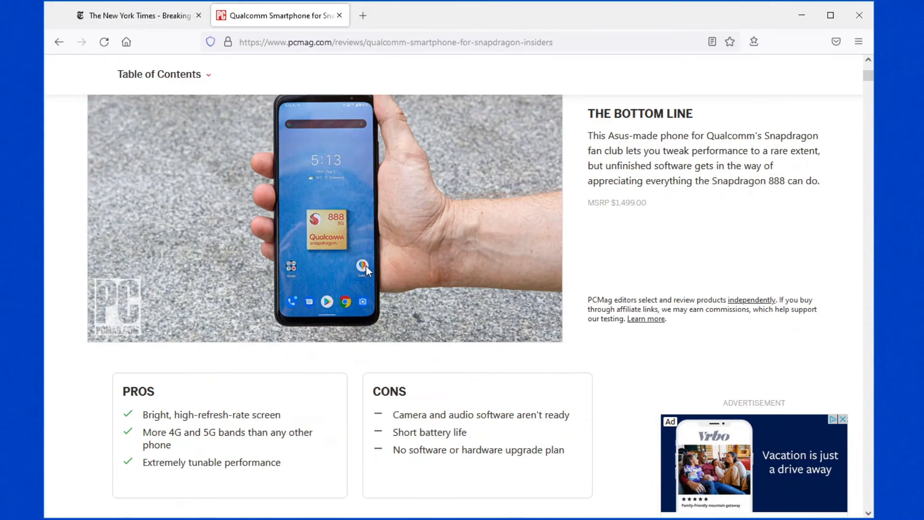
mouse_move(298, 66)
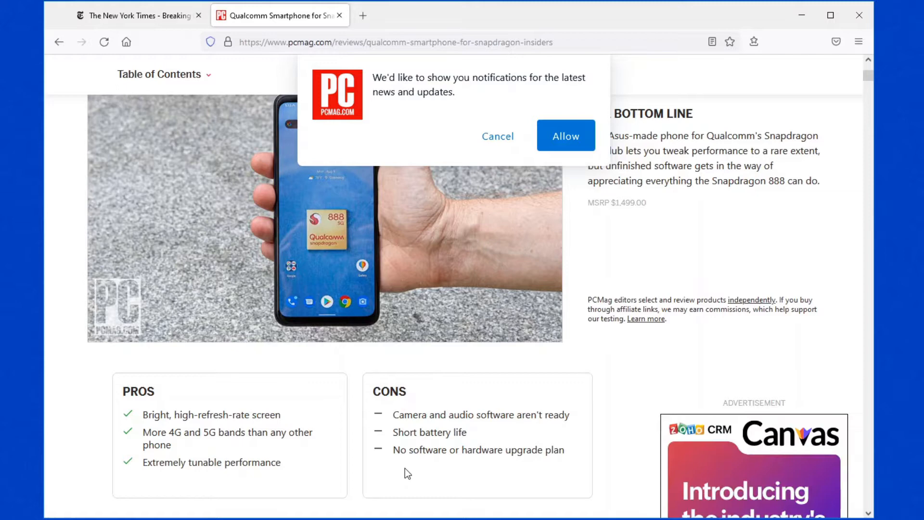
mouse_move(376, 122)
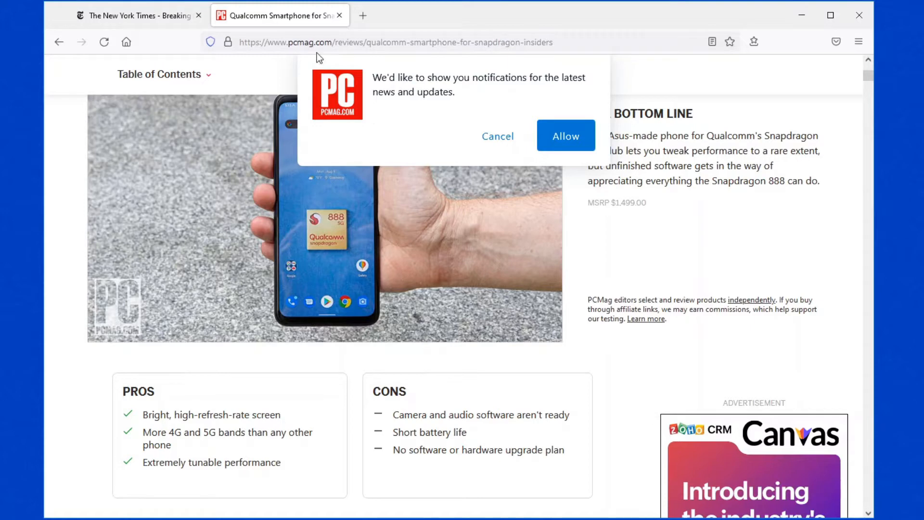
mouse_move(712, 42)
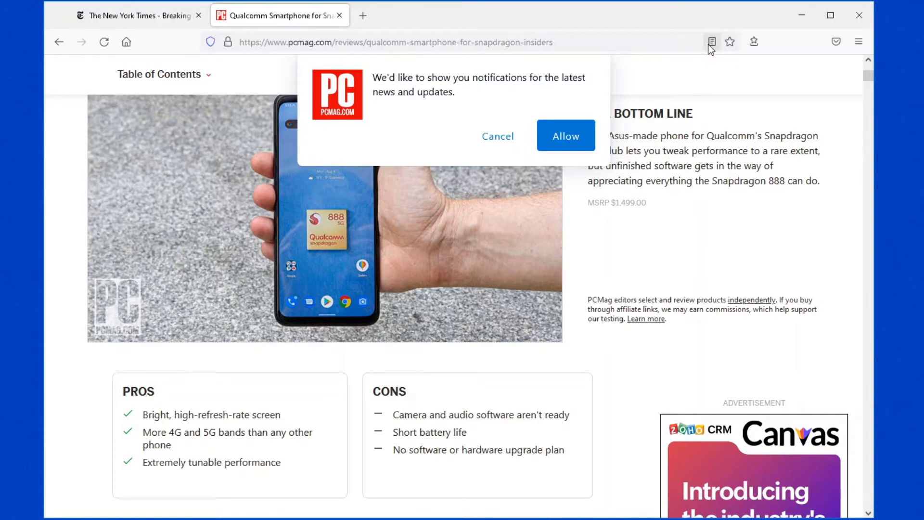
mouse_move(656, 30)
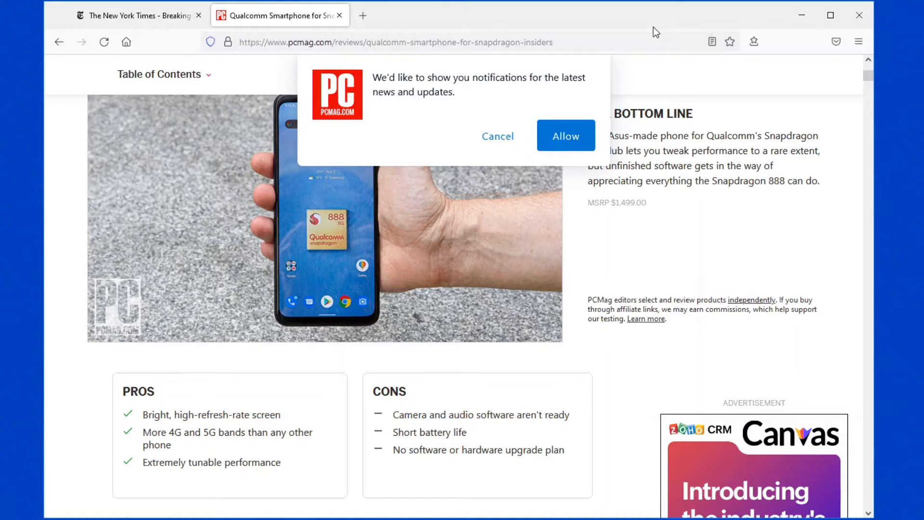
Step: Open the NYT U.K. staycation article in Reader View, then return to the PCMag review
scroll(down, 3)
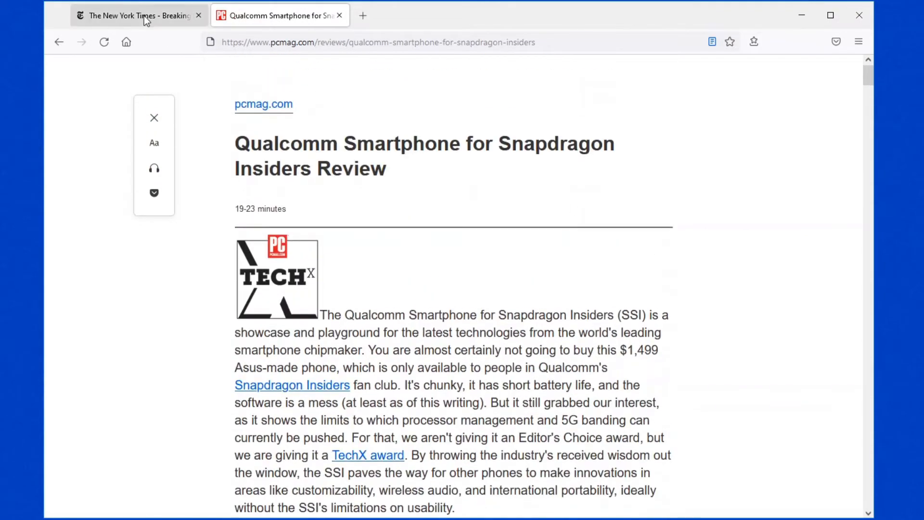
click(139, 15)
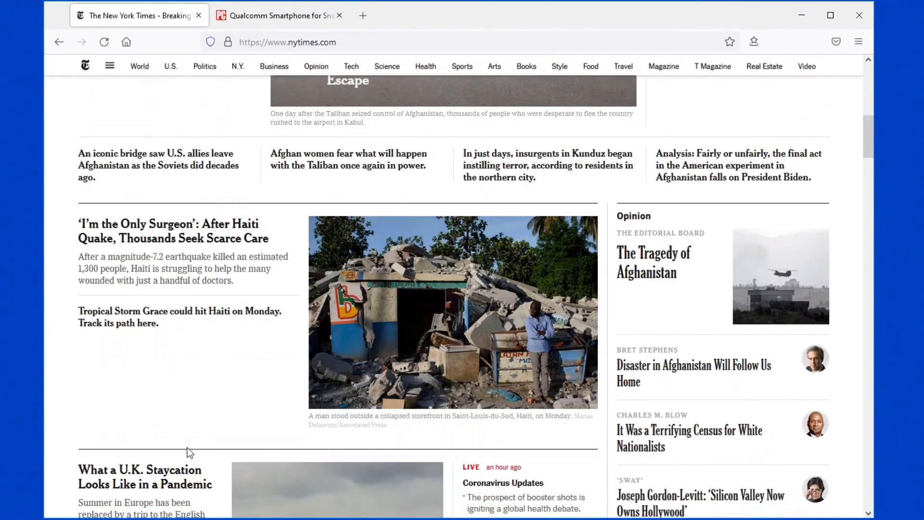
click(145, 476)
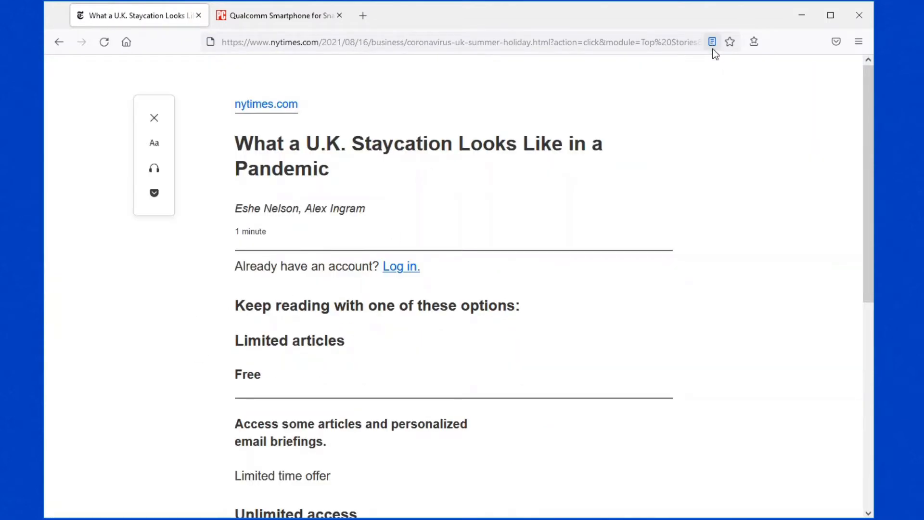
mouse_move(711, 42)
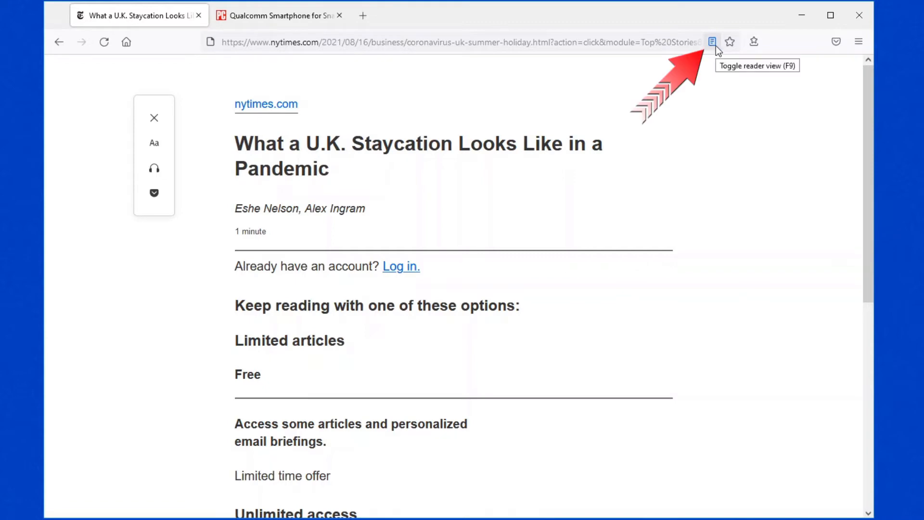
scroll(down, 3)
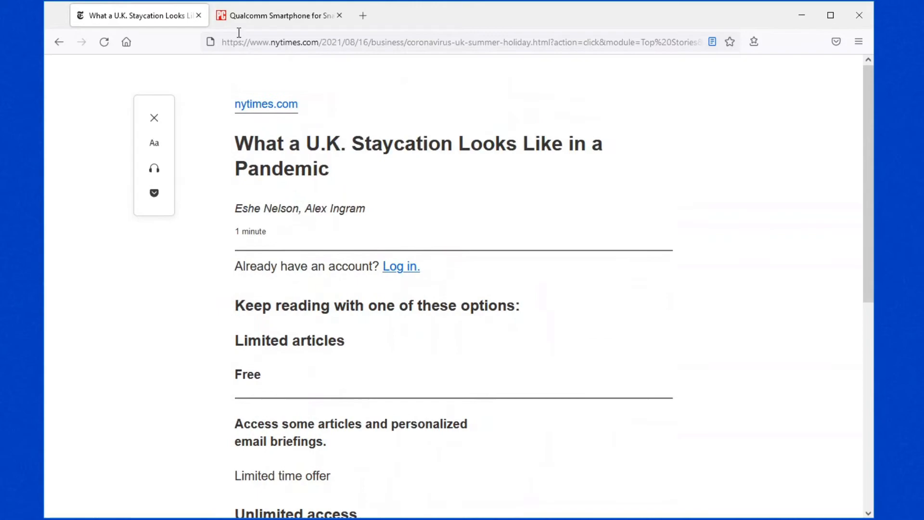
click(277, 15)
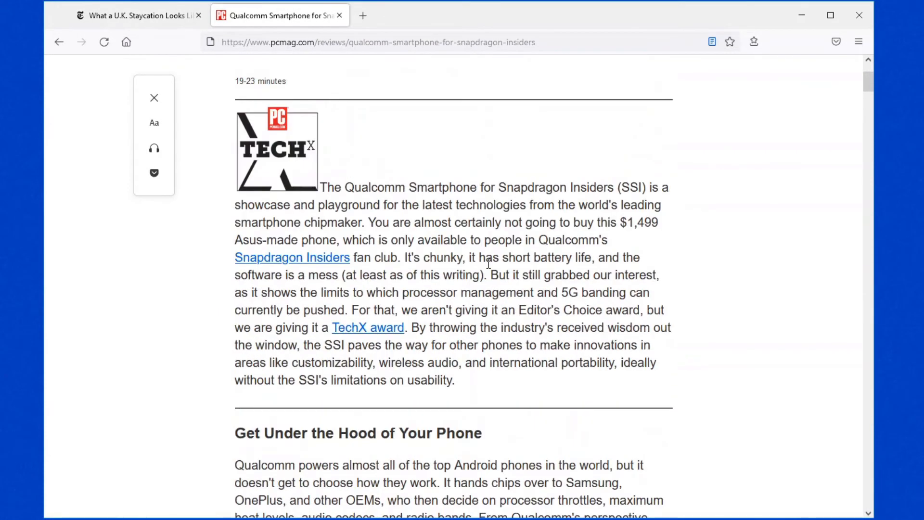
mouse_move(125, 102)
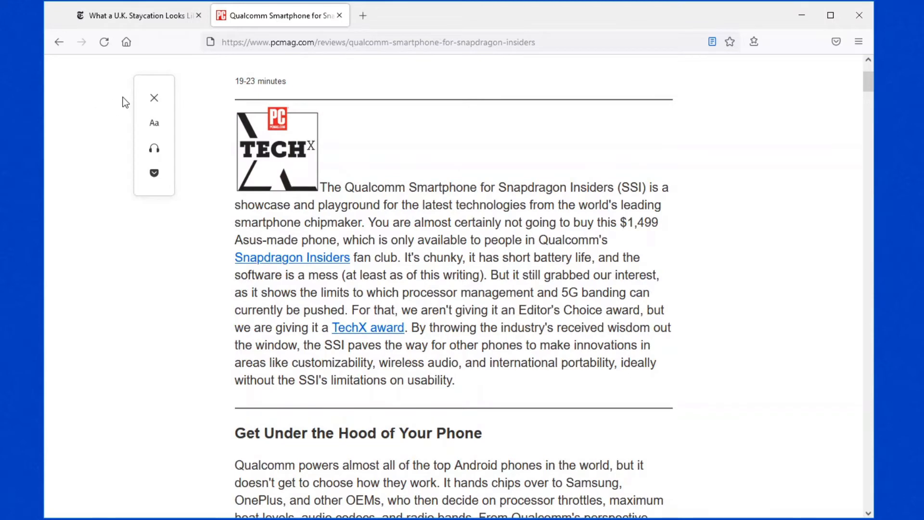
mouse_move(154, 98)
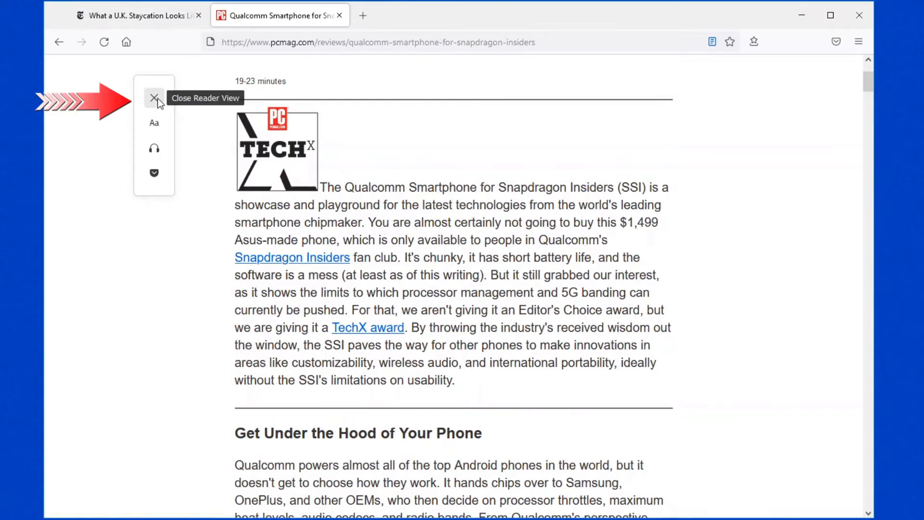
Step: Show the Reader View Type controls panel on the PCMag review
click(154, 123)
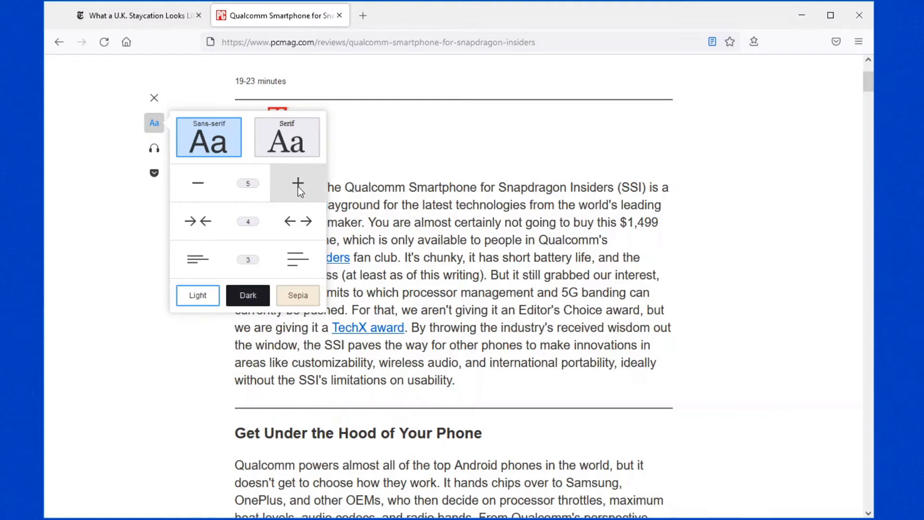
Step: Try larger text and a wider column, leaving text size and content width both at 4
click(298, 183)
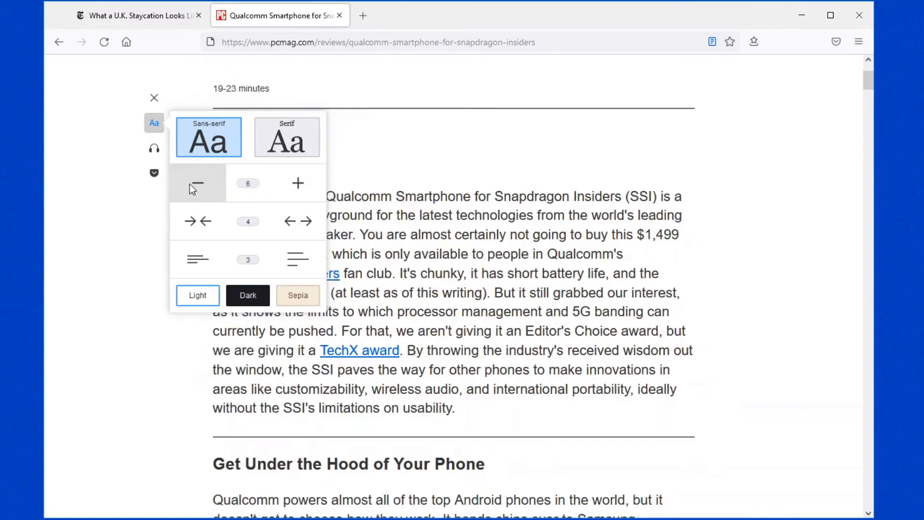
click(197, 183)
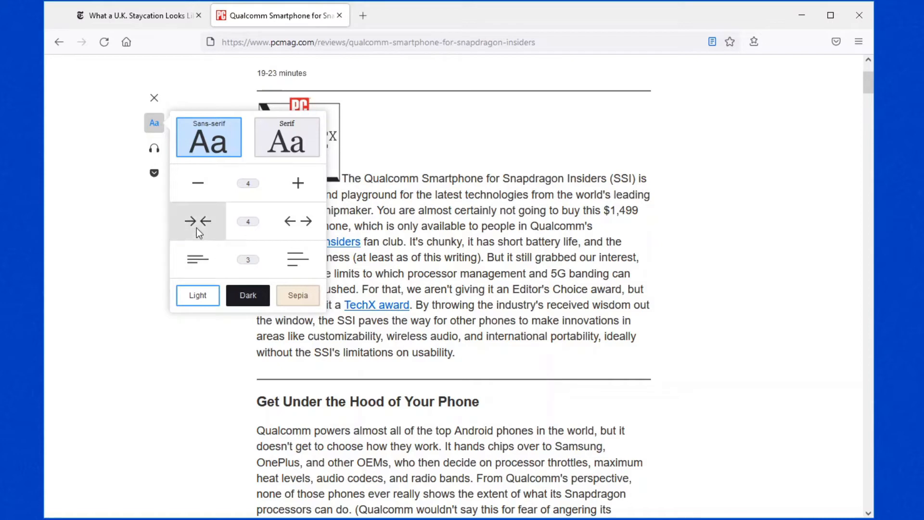
mouse_move(121, 213)
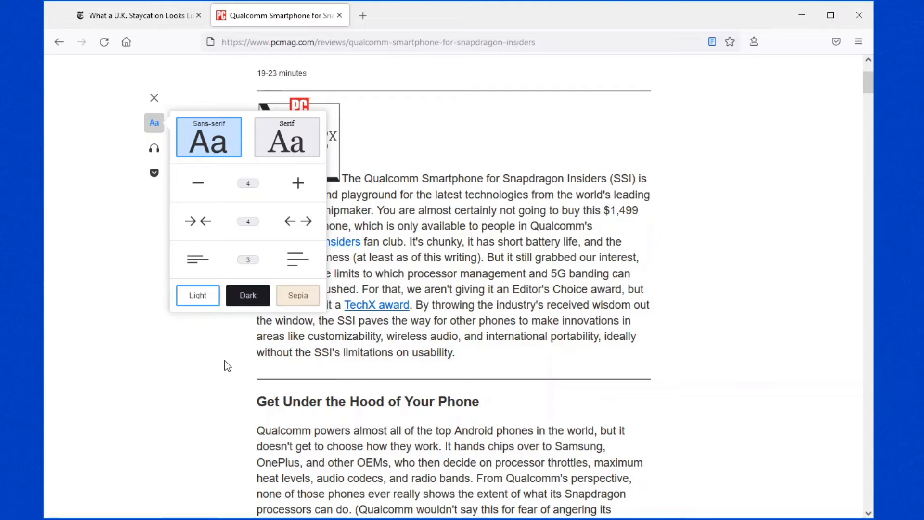
click(305, 222)
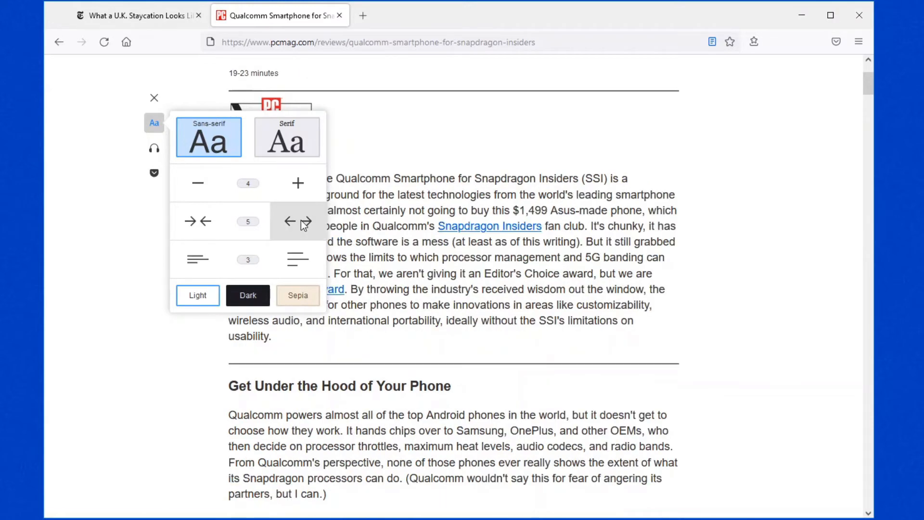
click(298, 221)
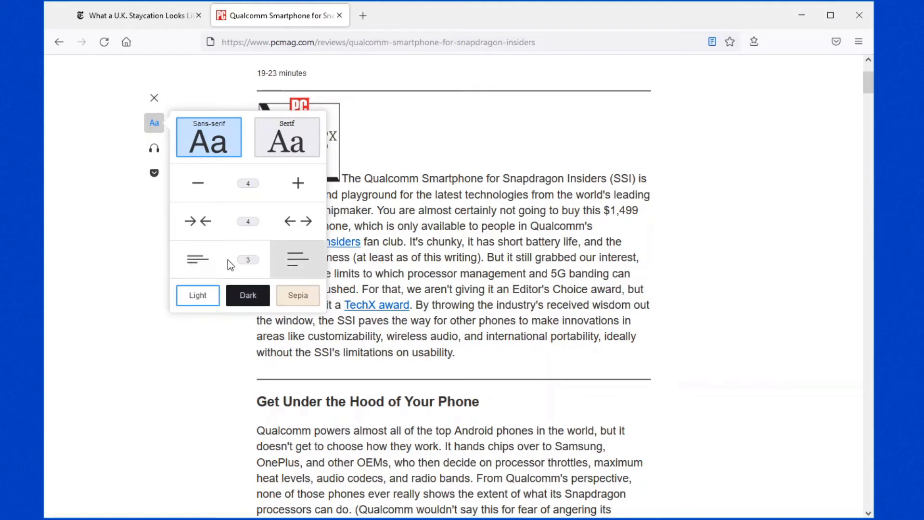
click(196, 259)
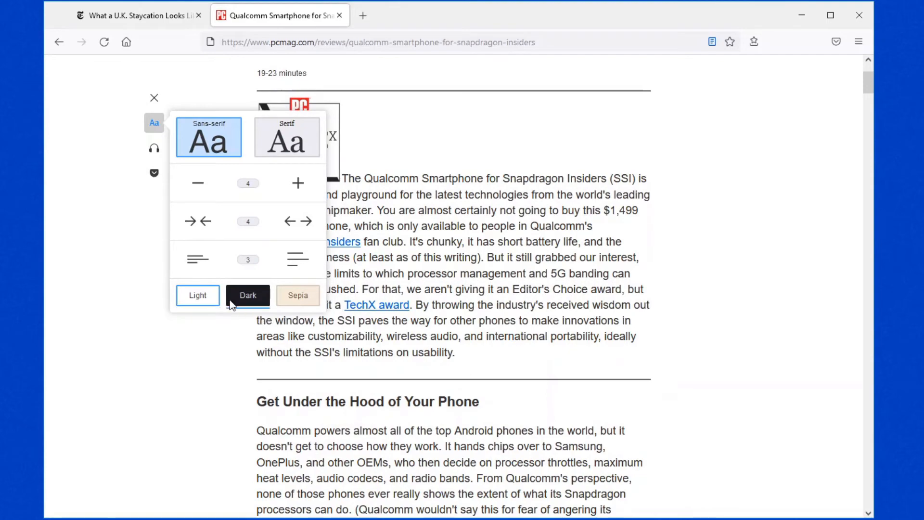
Step: Try the Dark theme, then set Reader View to Sepia and scroll back to the top
click(247, 296)
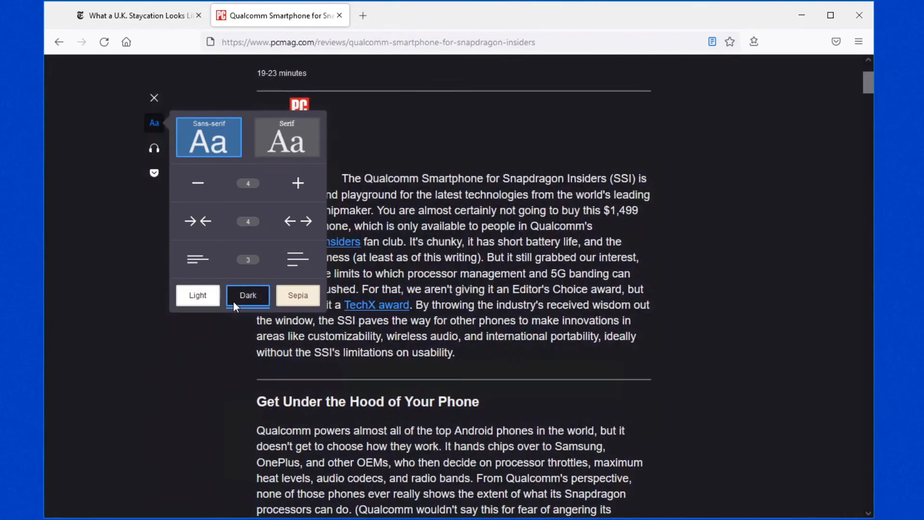
click(297, 294)
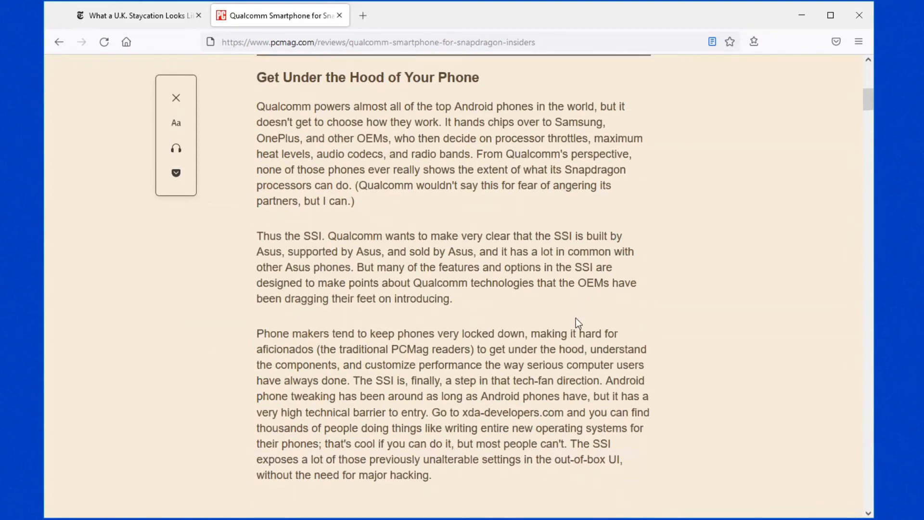
scroll(down, 3)
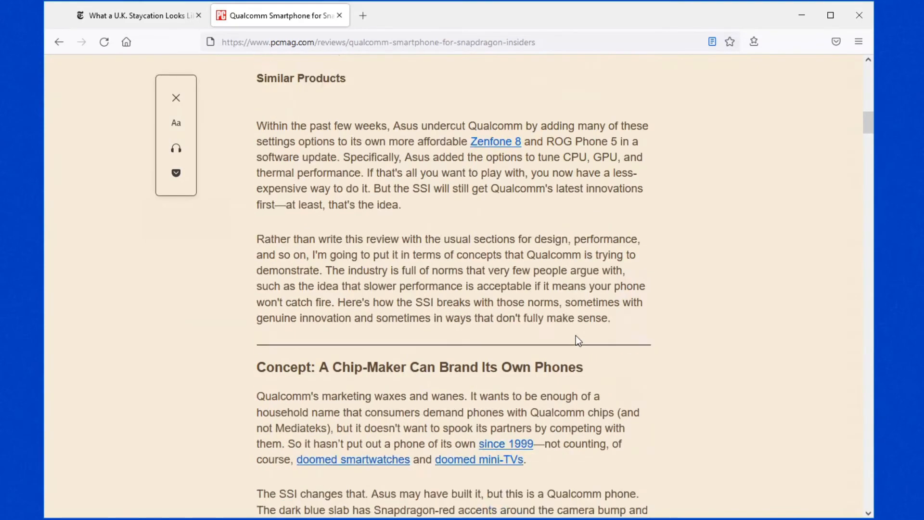
scroll(up, 3)
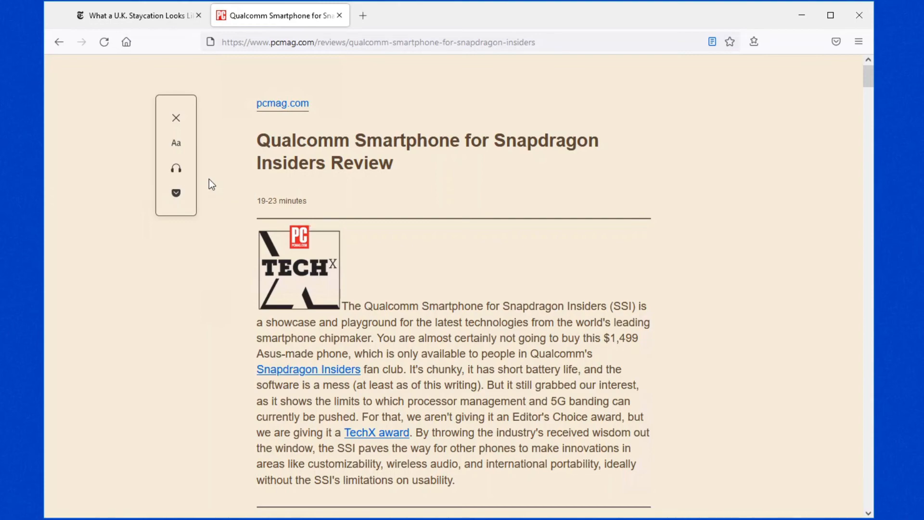
mouse_move(246, 194)
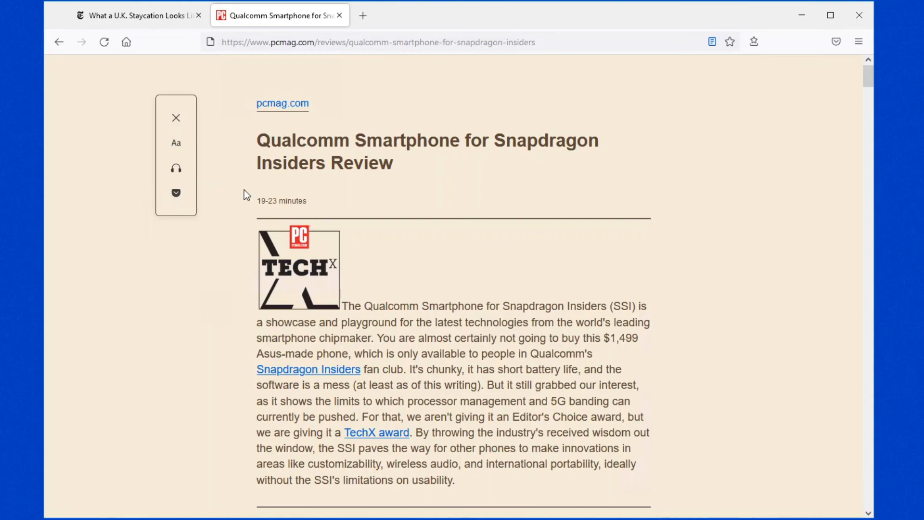